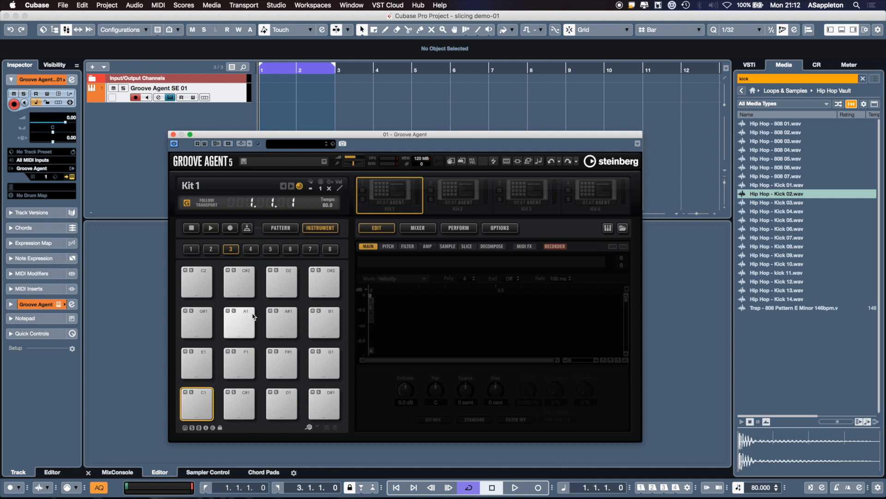
mouse_move(256, 324)
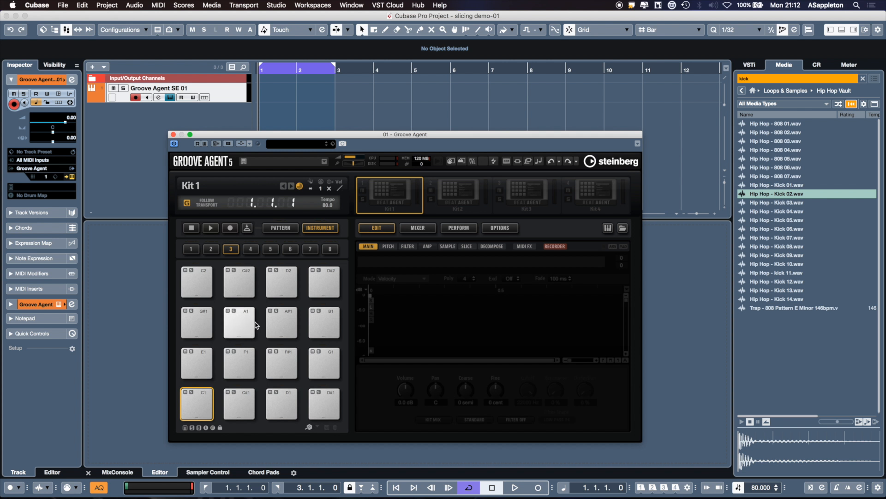